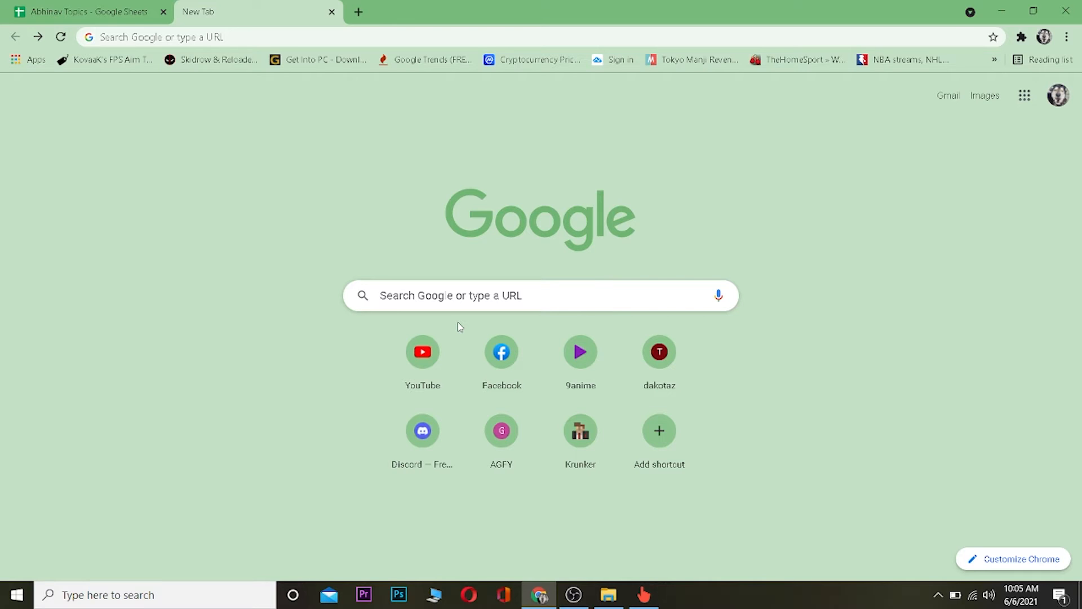
Step: Search Google for 'Etihad Airways employee login' from the new tab's address bar
left_click(318, 36)
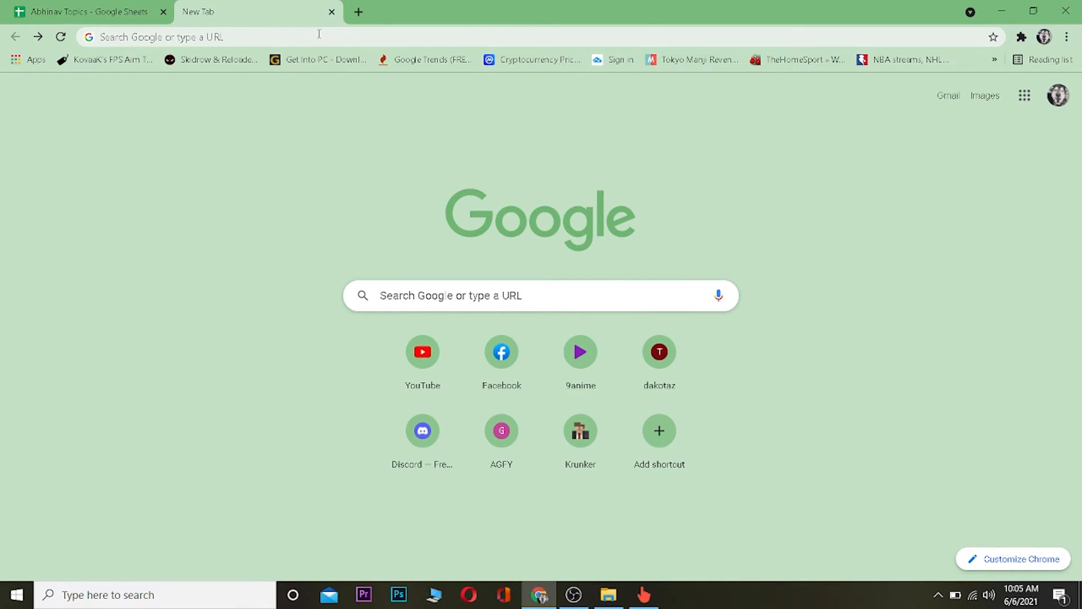
type("Etihad Airways employee")
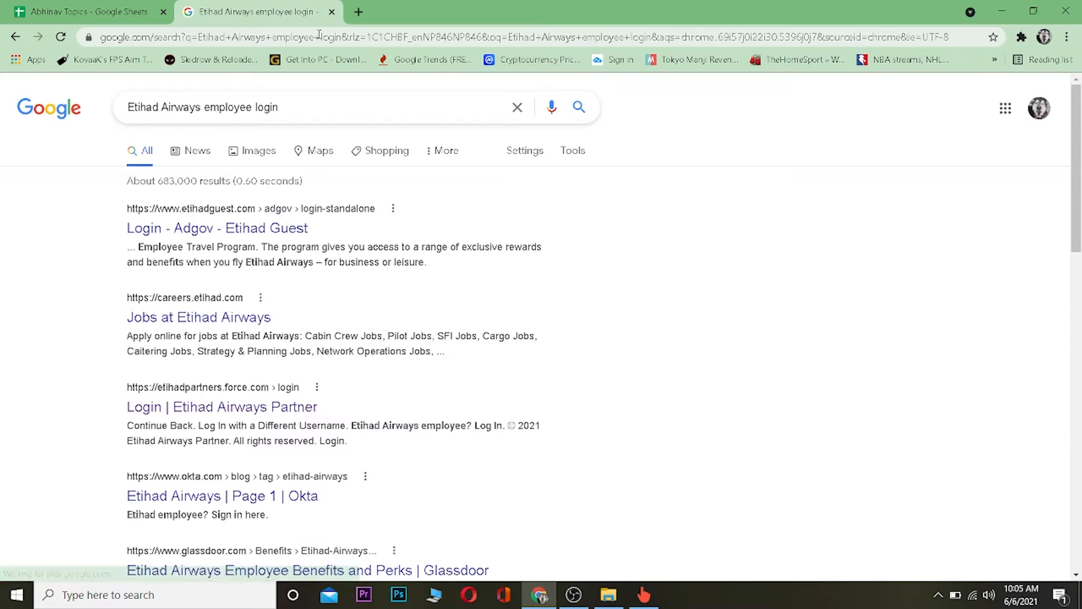
mouse_move(258, 413)
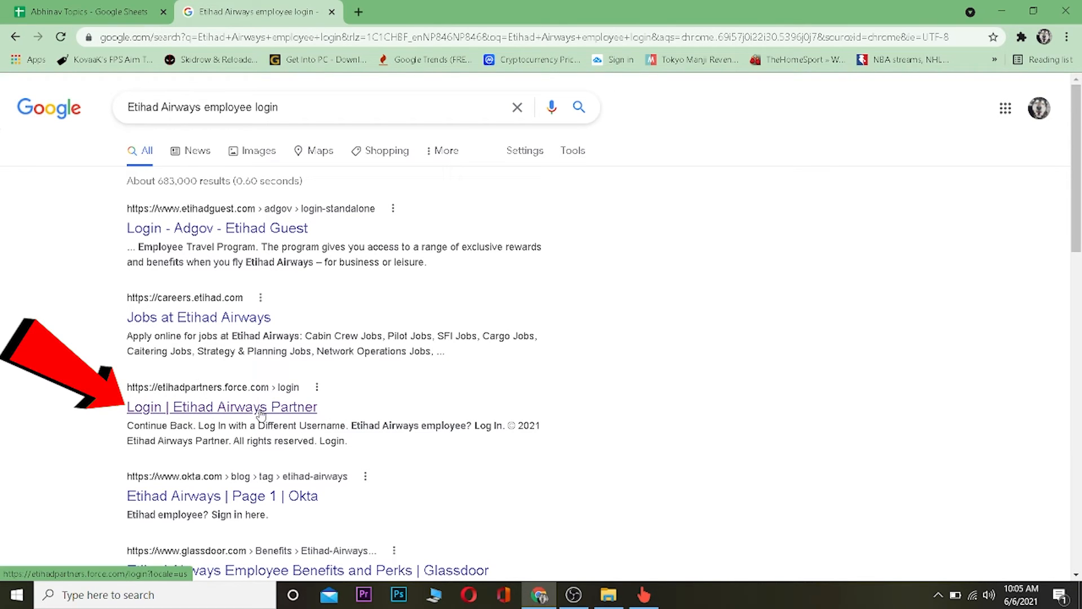
Step: Locate the 'Login | Etihad Airways Partner' result among the search results
left_click(221, 407)
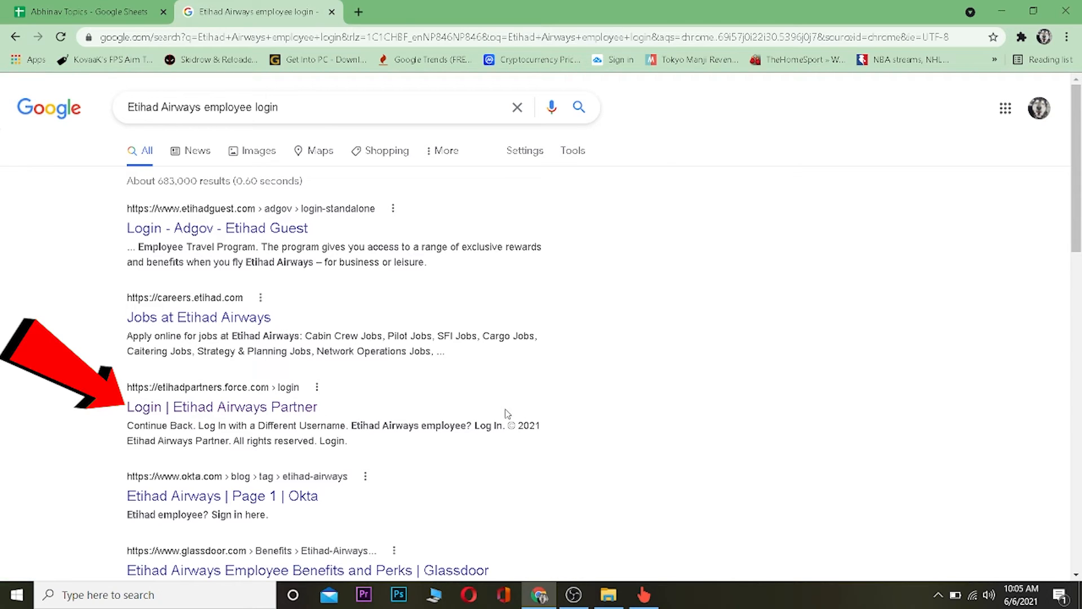
mouse_move(198, 421)
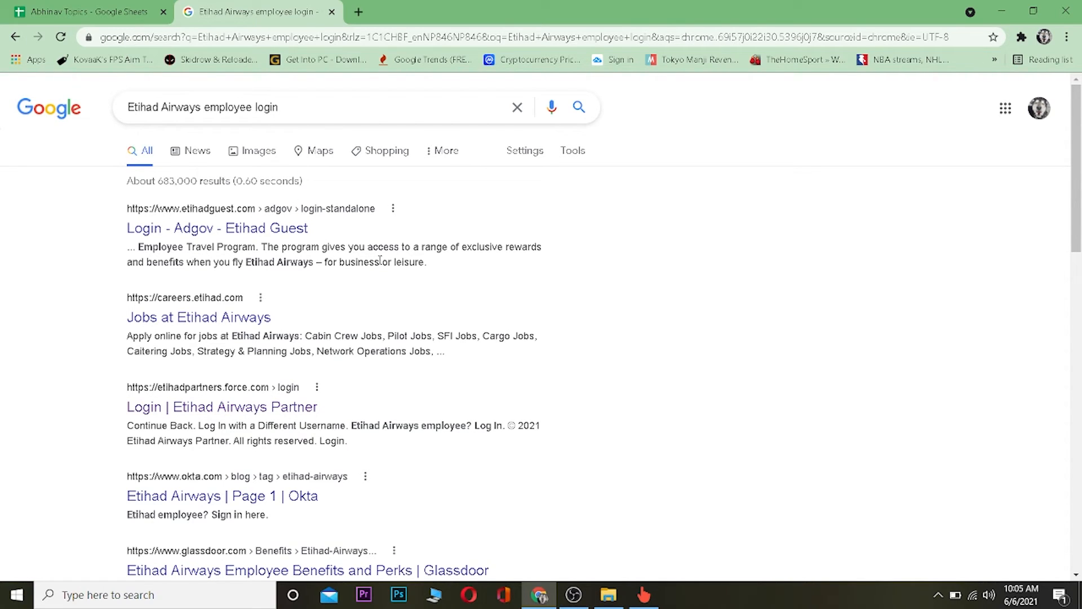
mouse_move(557, 441)
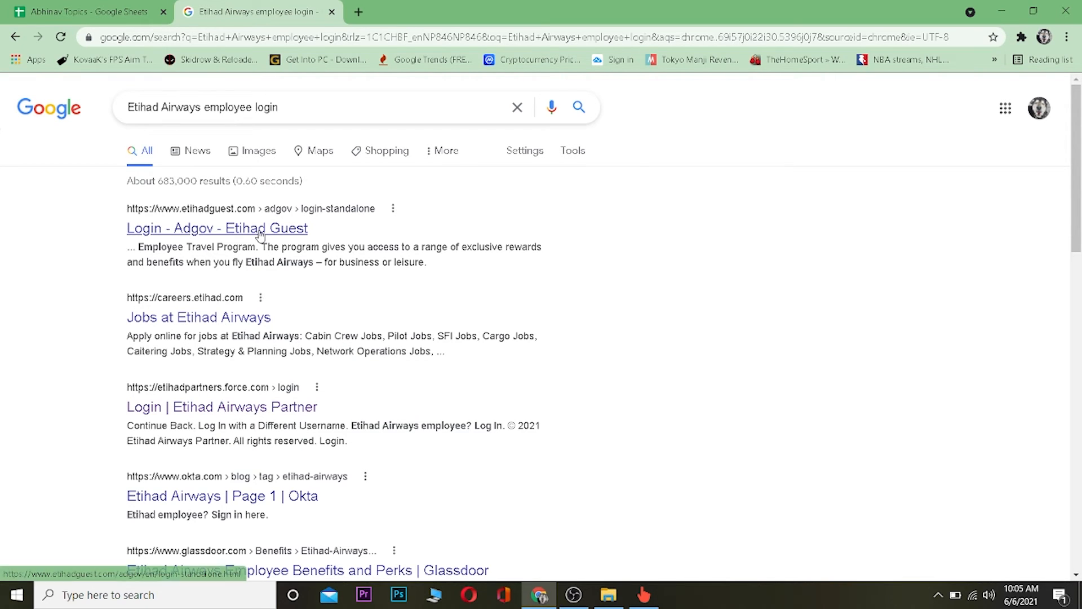
mouse_move(473, 381)
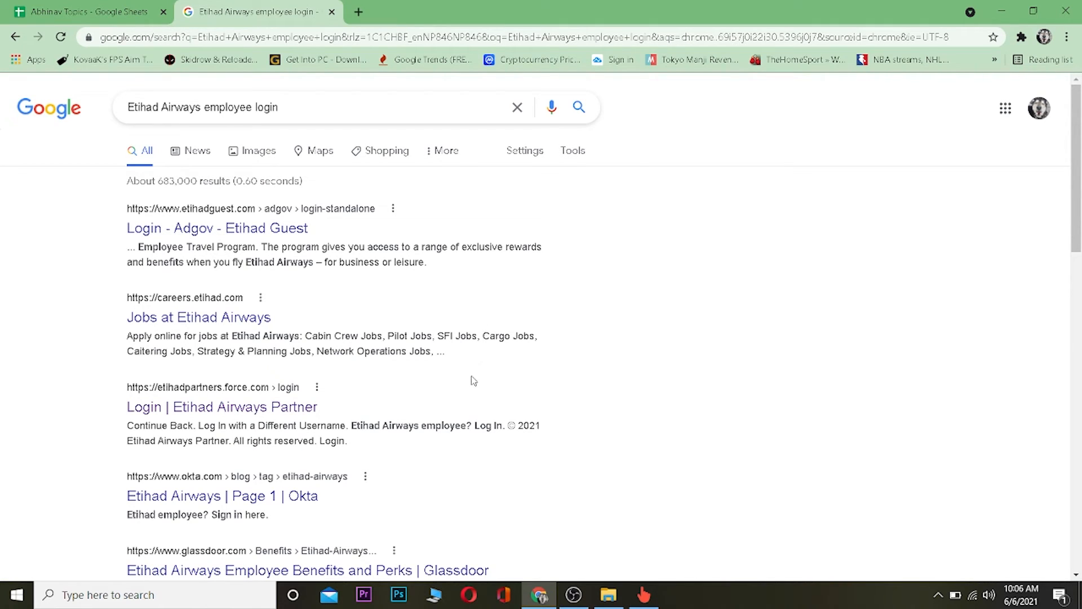
mouse_move(395, 421)
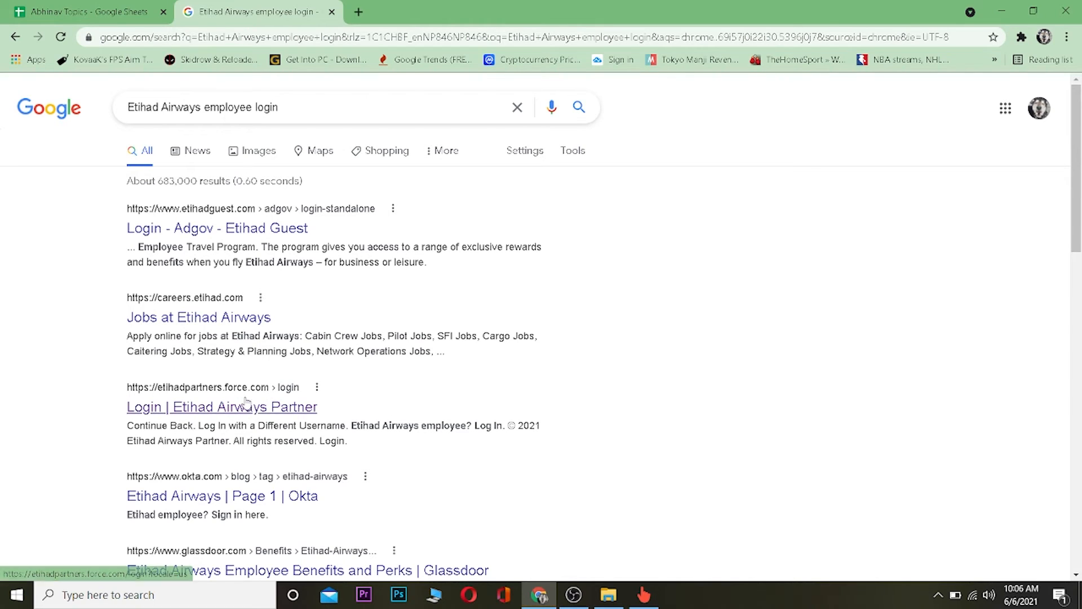
Step: Go to the Etihad Airways Partner login page with its username and password form
left_click(221, 407)
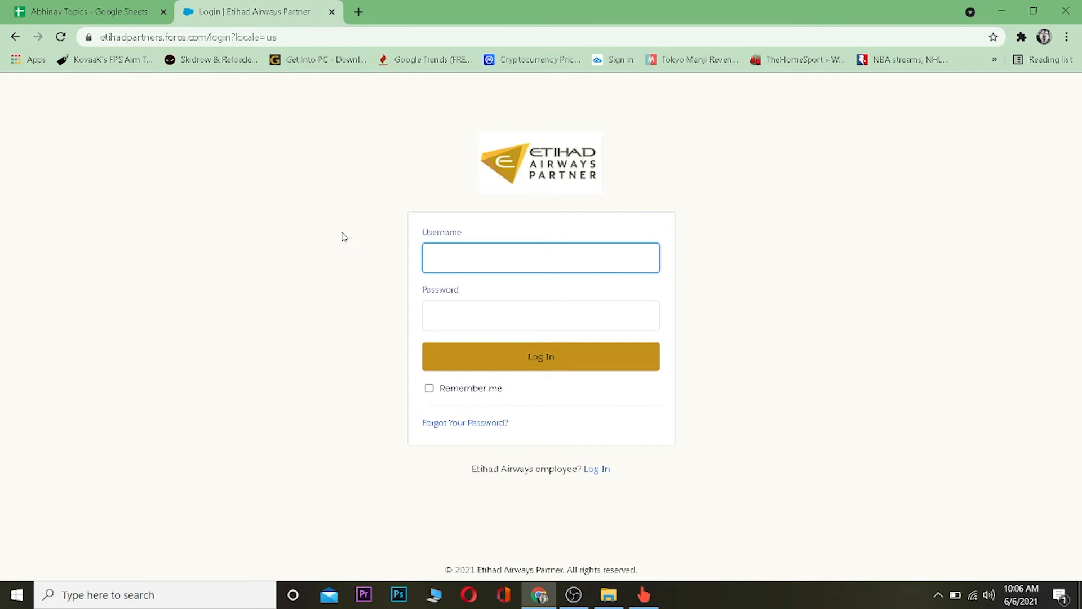
left_click(541, 257)
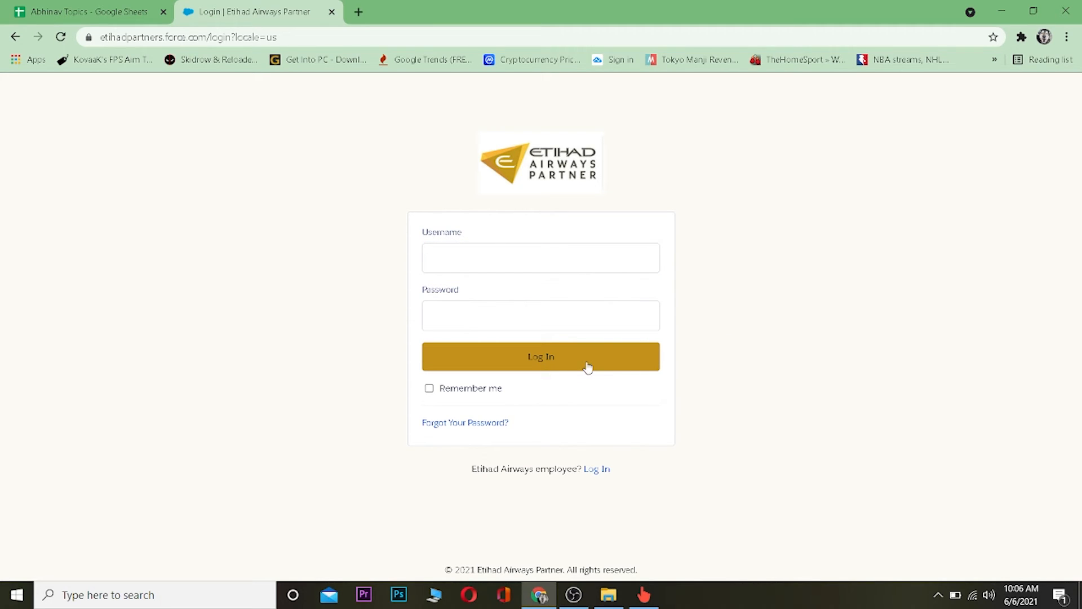
mouse_move(878, 359)
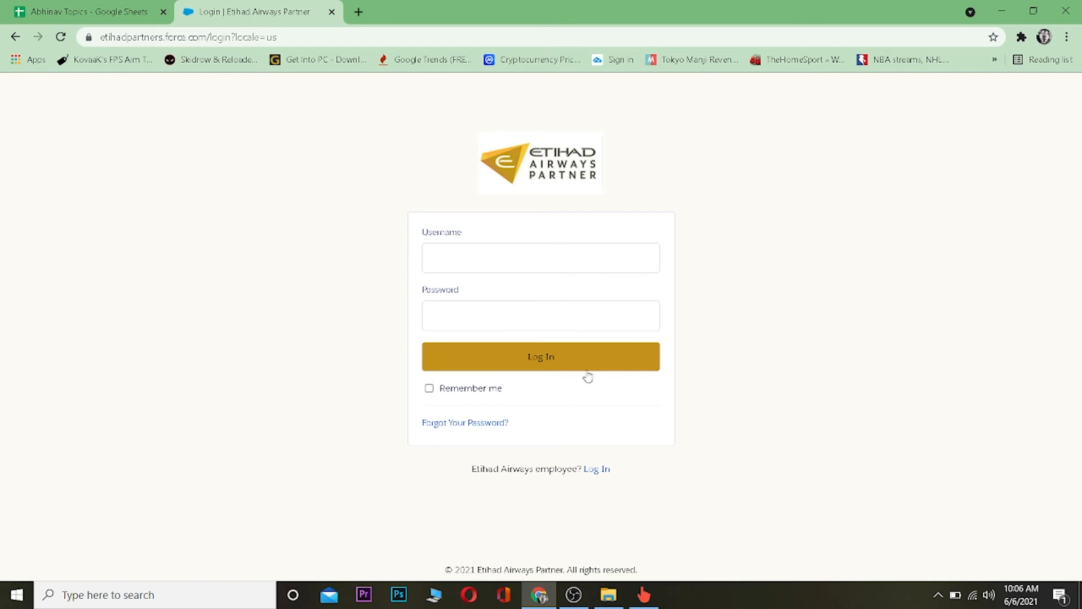
Step: Go to the Forgot Your Password page via the link below the Log In button
left_click(465, 423)
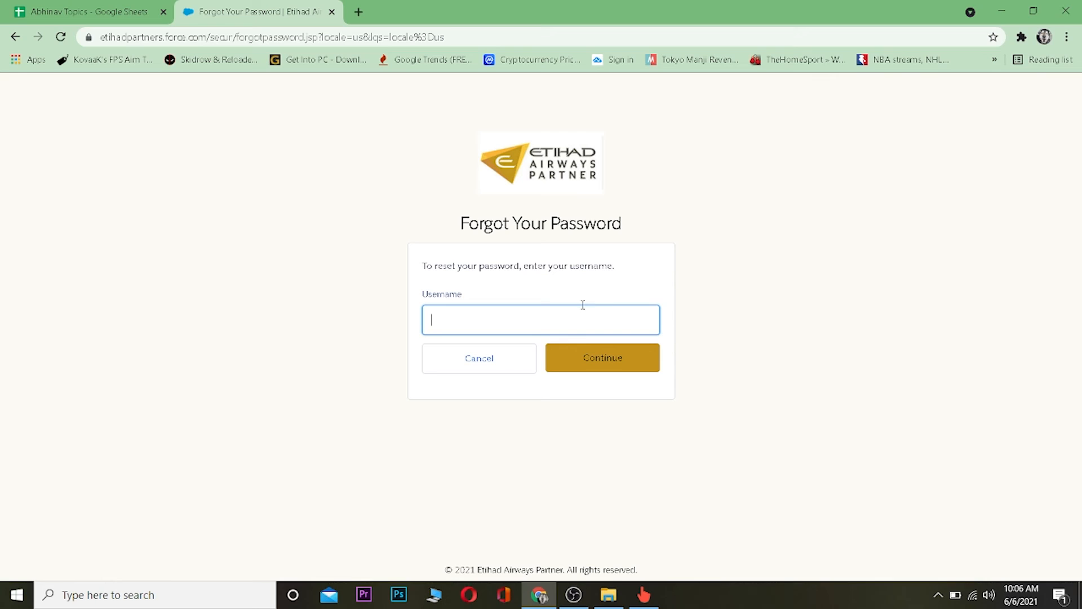
mouse_move(695, 262)
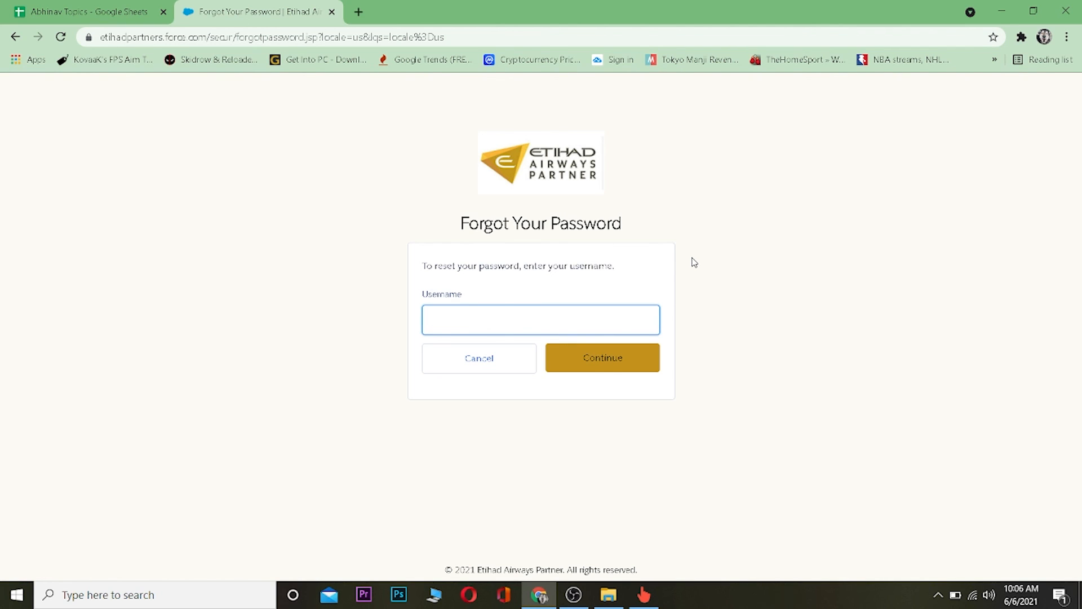
left_click(540, 319)
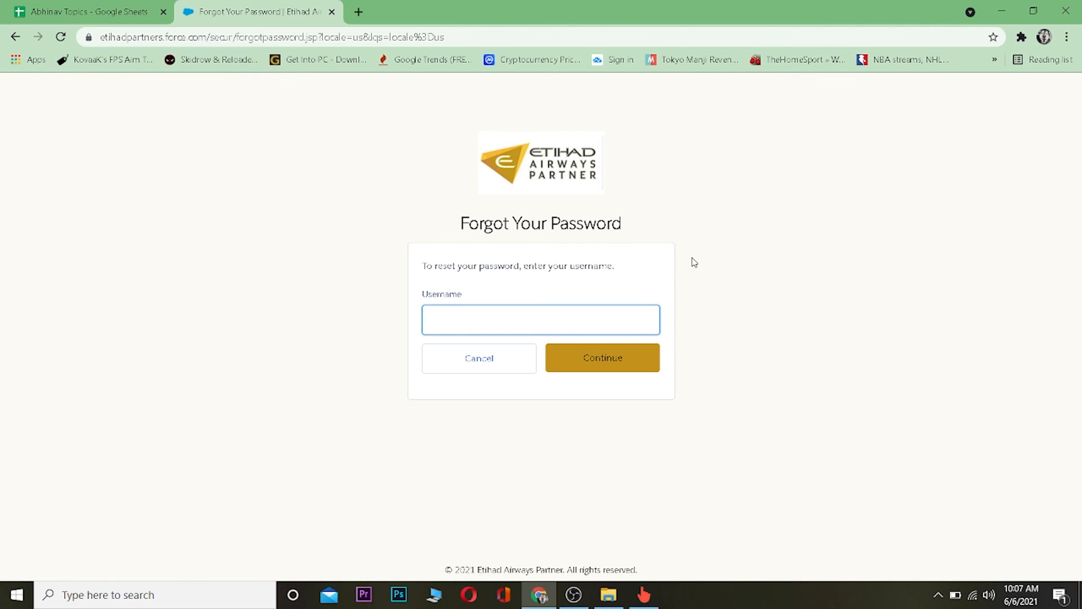
left_click(540, 320)
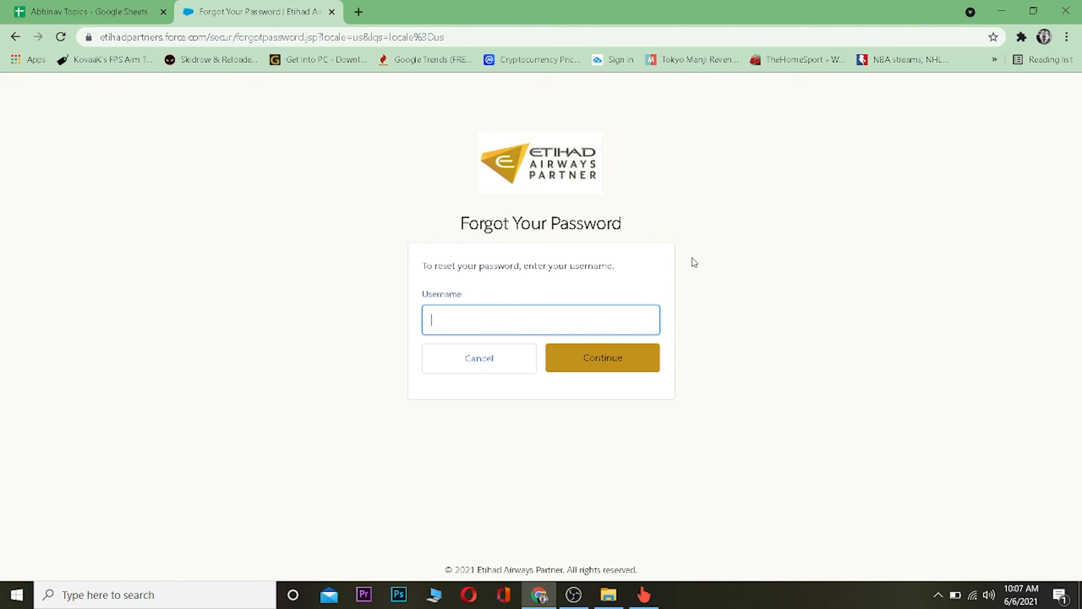